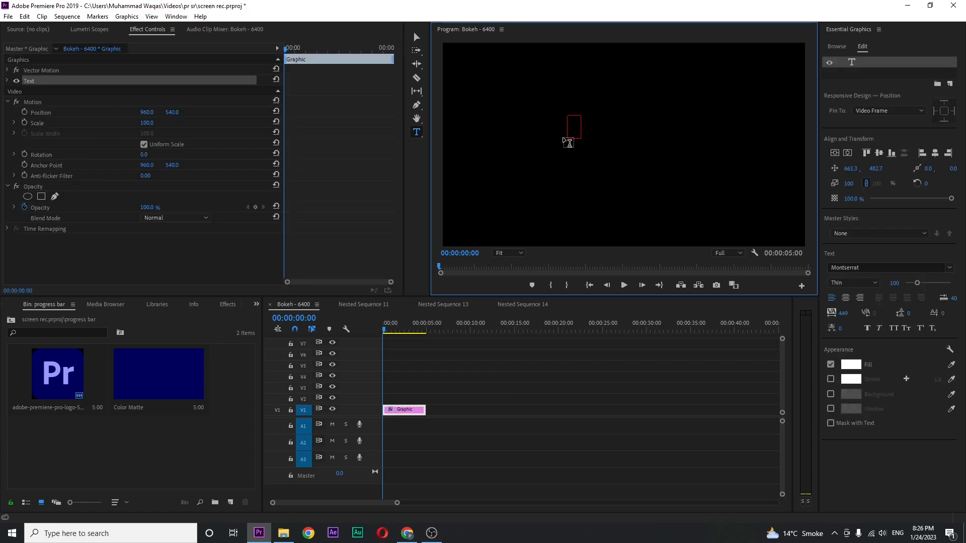
Type 'MIRROR' as a title in the Program monitor and commit the text.
text(MIRR)
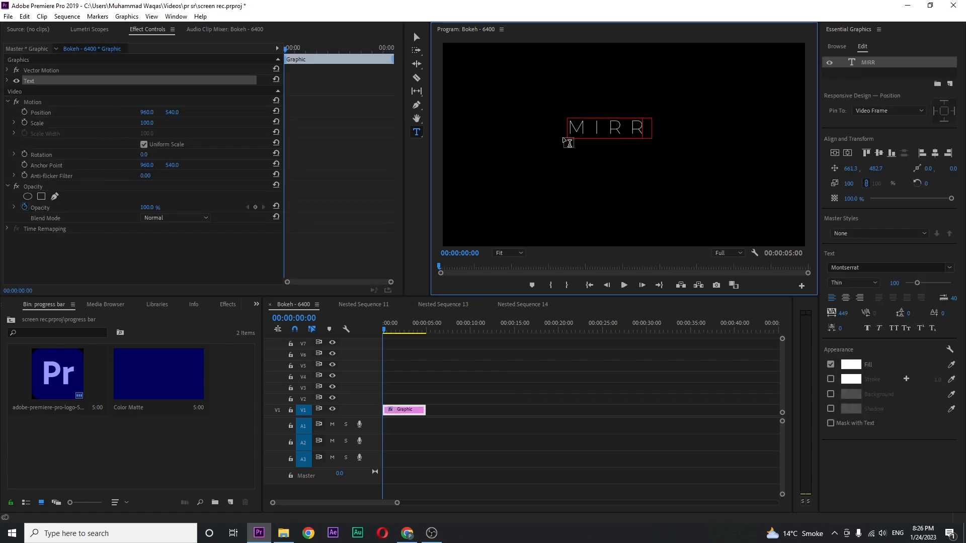
text(OR)
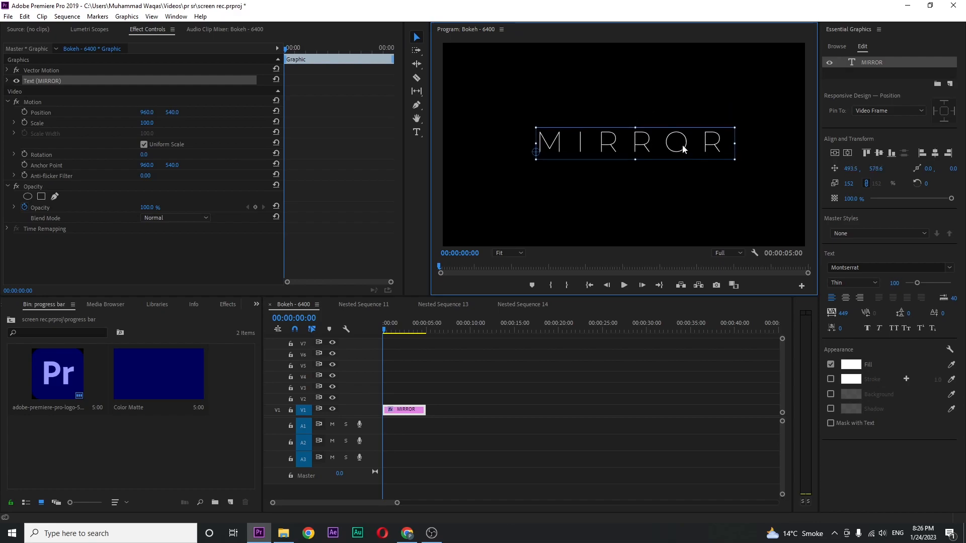
click(848, 153)
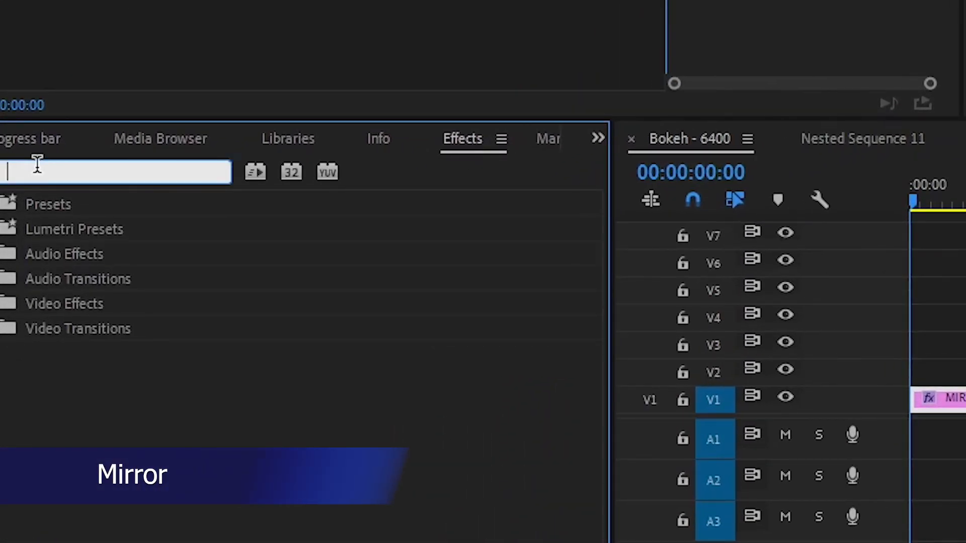
Apply the Distort > Mirror effect to the title with a 90° reflection angle.
text(mirror)
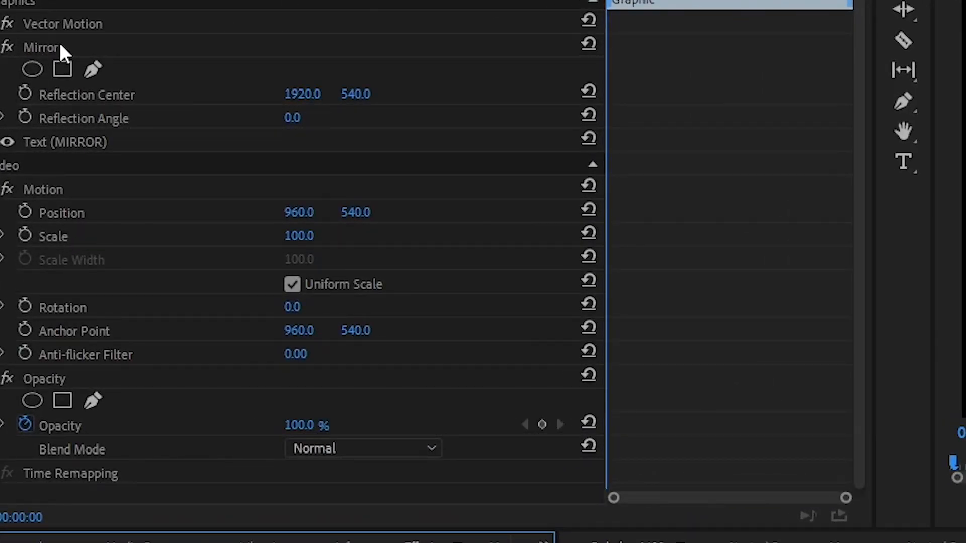
mouse_move(86, 129)
text(9)
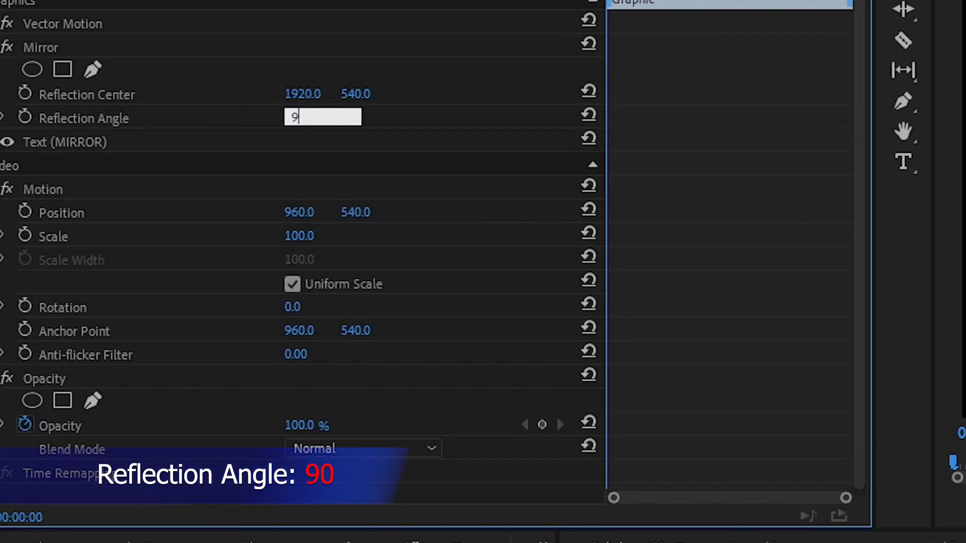
key(Return)
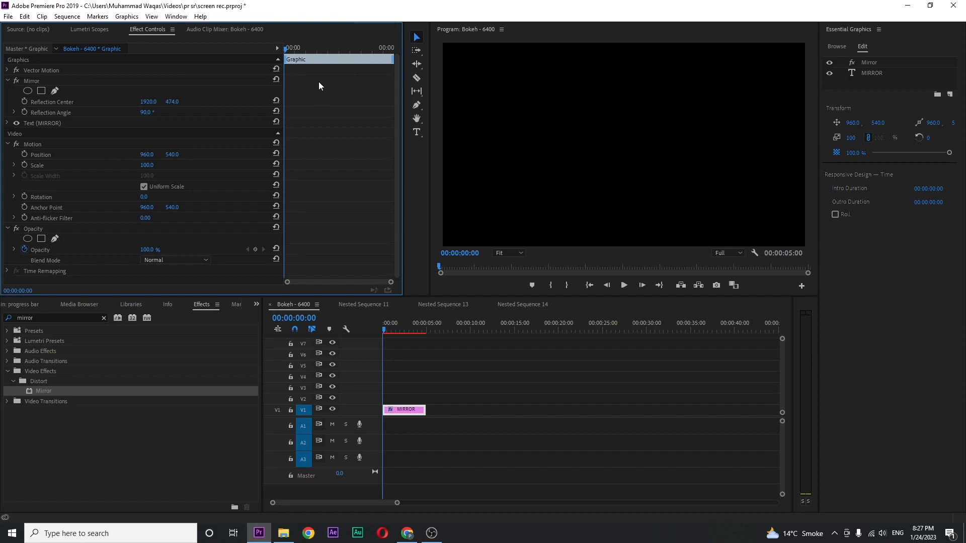
Keyframe Reflection Center Y from 474 at 0s to 614 at 3s, then return to start.
click(301, 49)
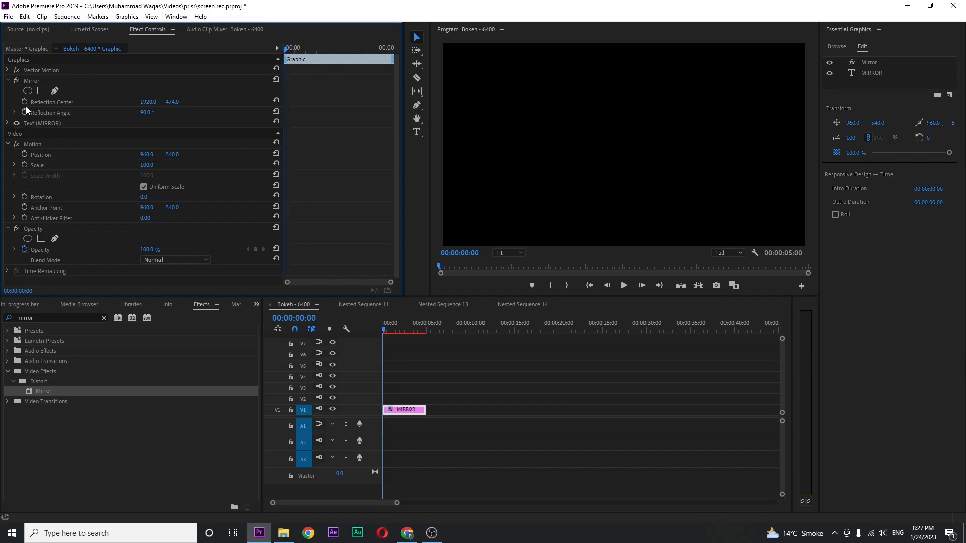
mouse_move(24, 102)
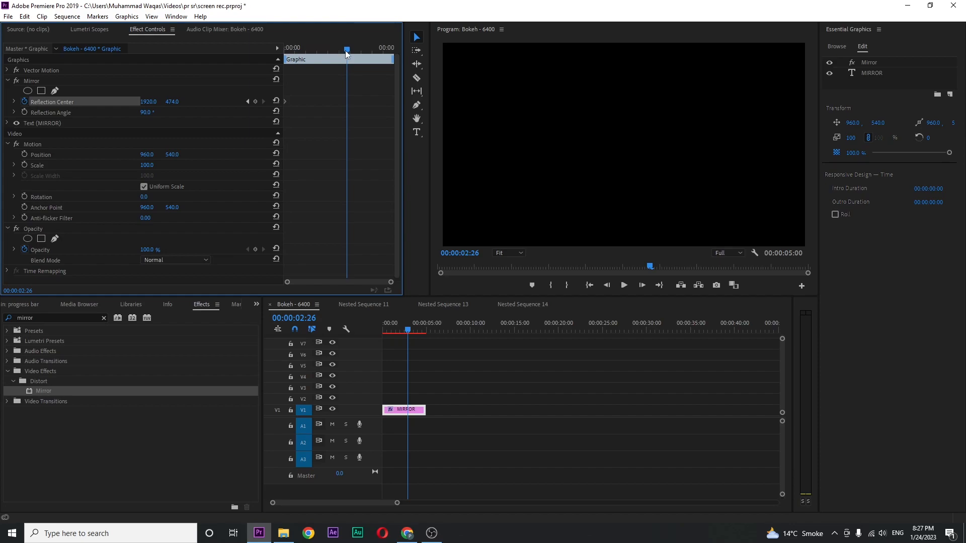
click(351, 50)
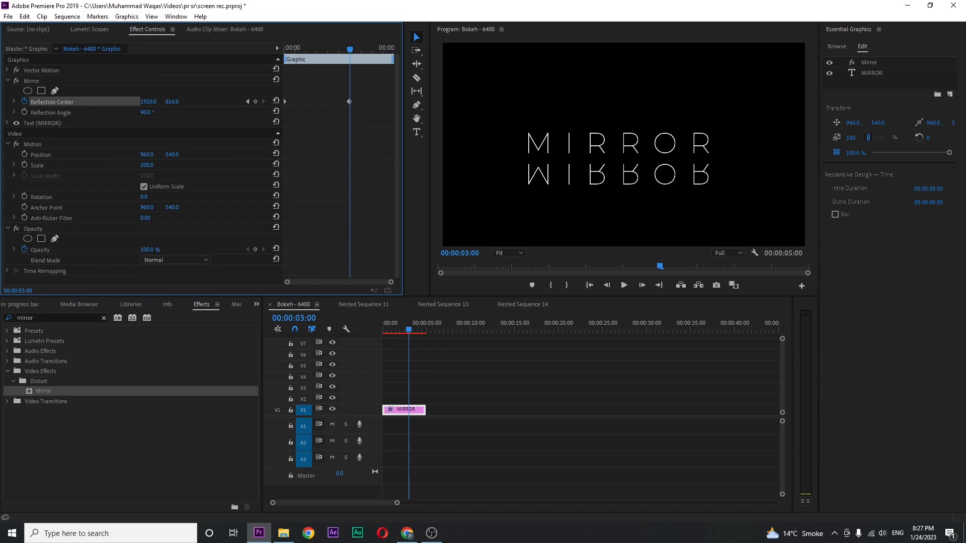
click(382, 323)
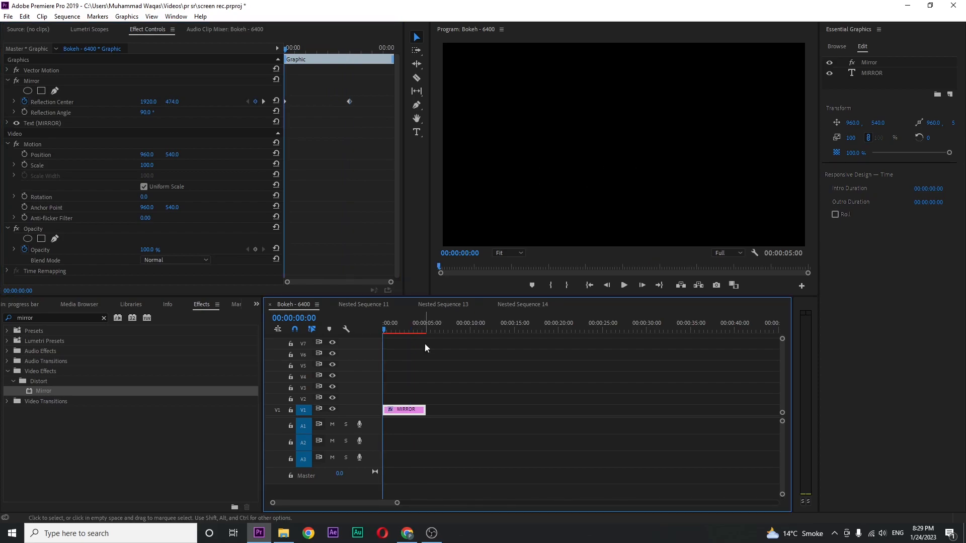
click(623, 284)
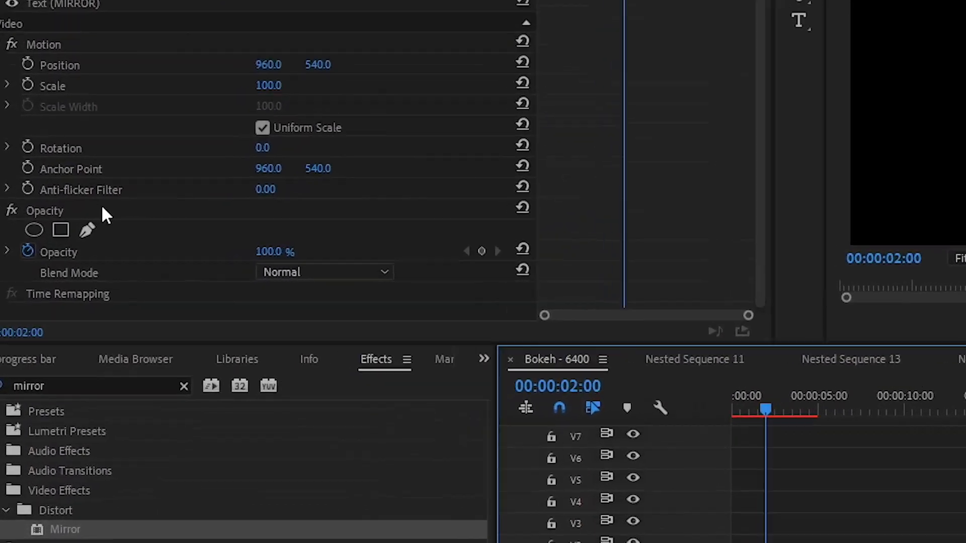
mouse_move(61, 229)
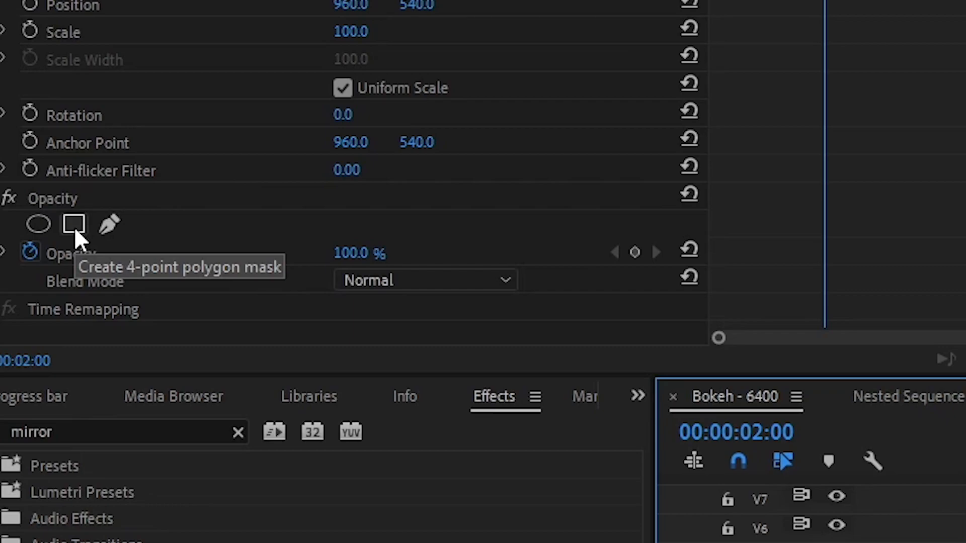
Add a 4-point opacity mask around the upright title and check it at three seconds.
click(74, 224)
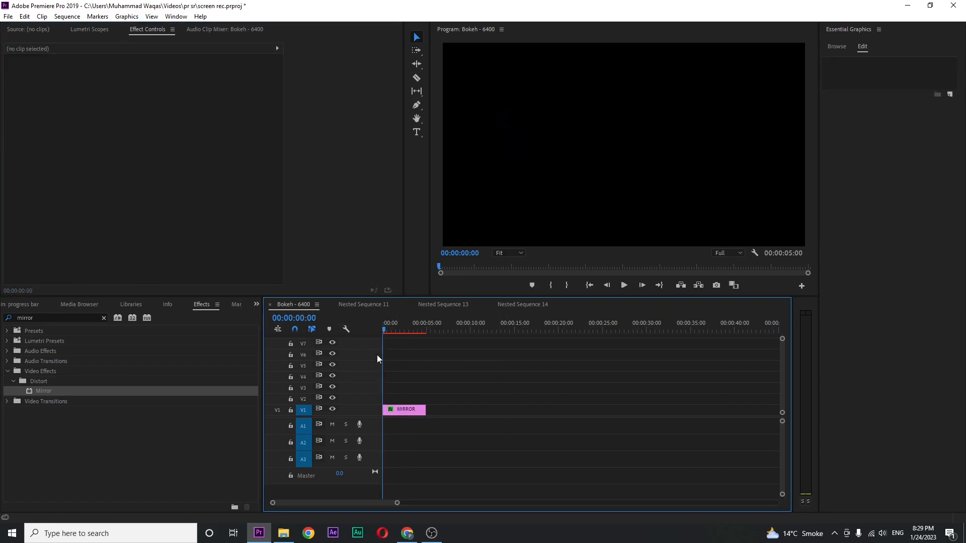
click(623, 285)
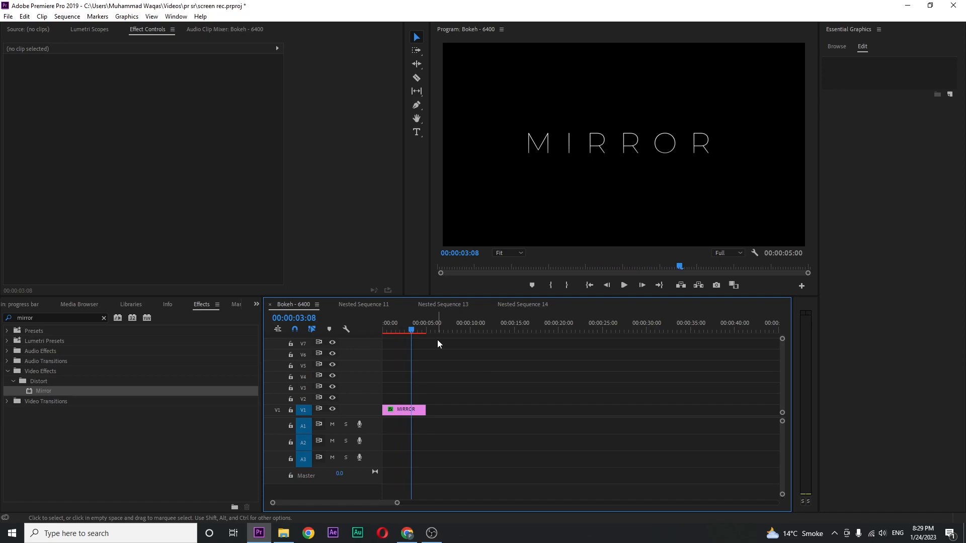
mouse_move(396, 503)
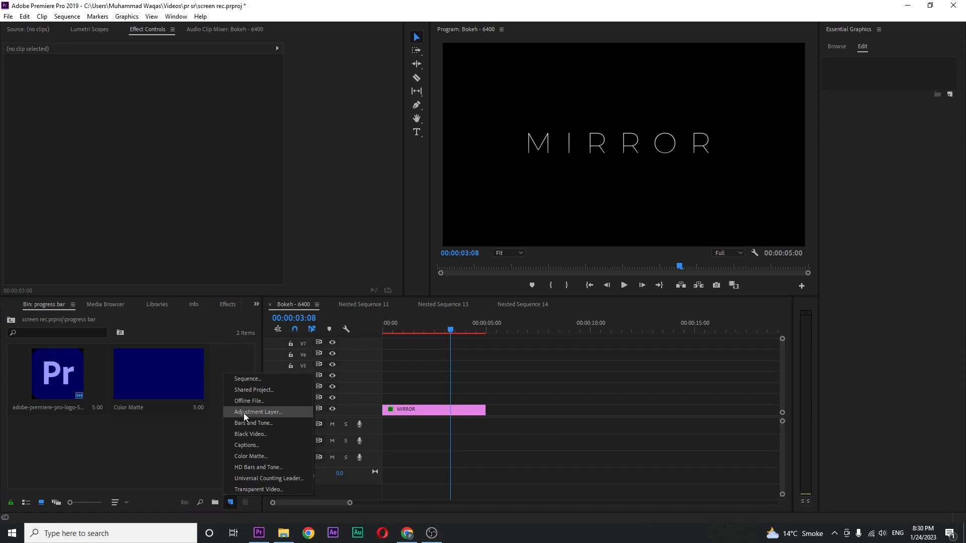
Create an adjustment layer, place it on V2 above the title, and preview the reflection.
click(257, 411)
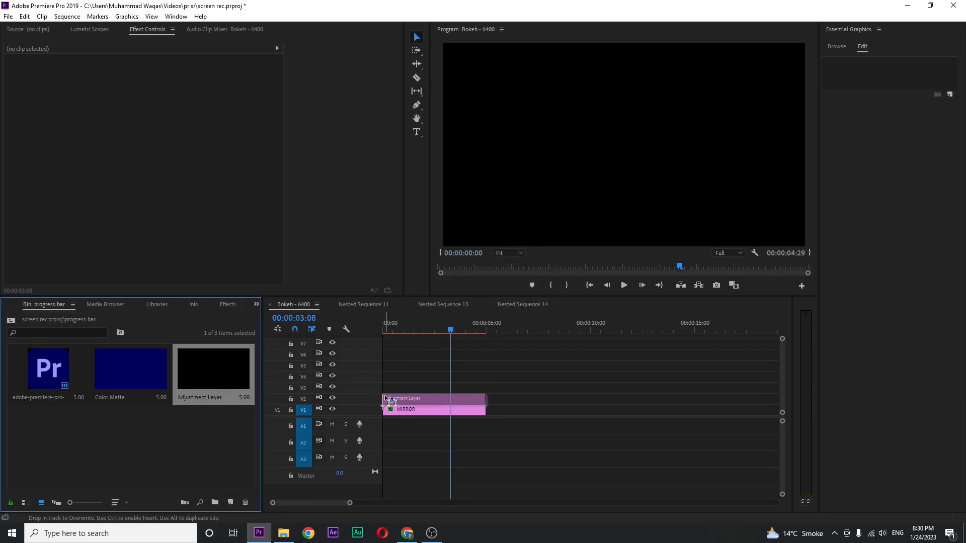
click(432, 399)
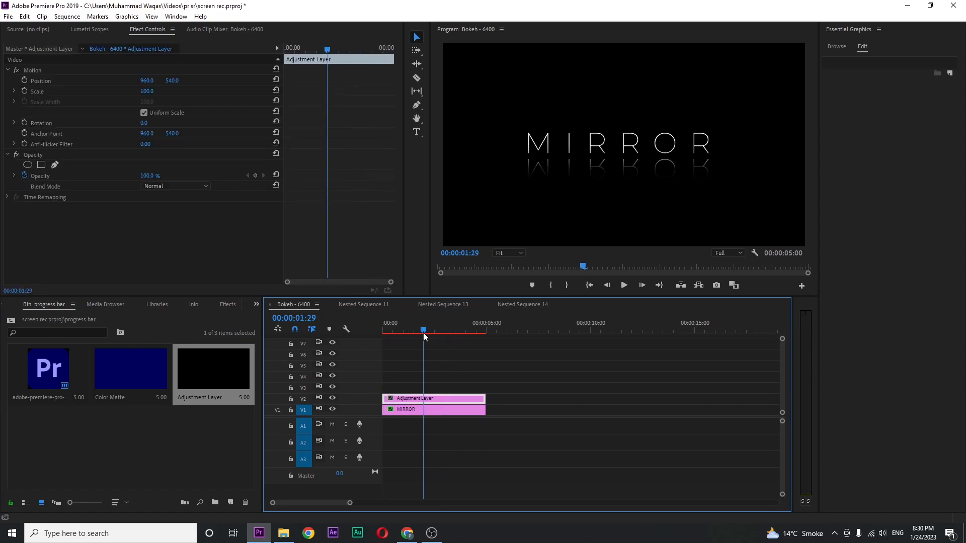
click(227, 304)
text(g)
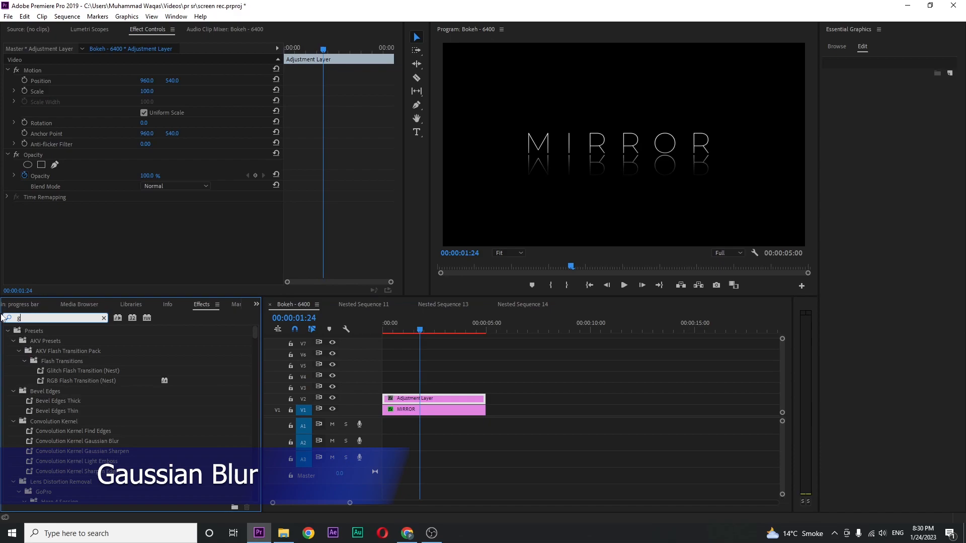
Add Gaussian Blur to the adjustment layer, masked below the title, Blurriness 50, vertical only.
text(aus)
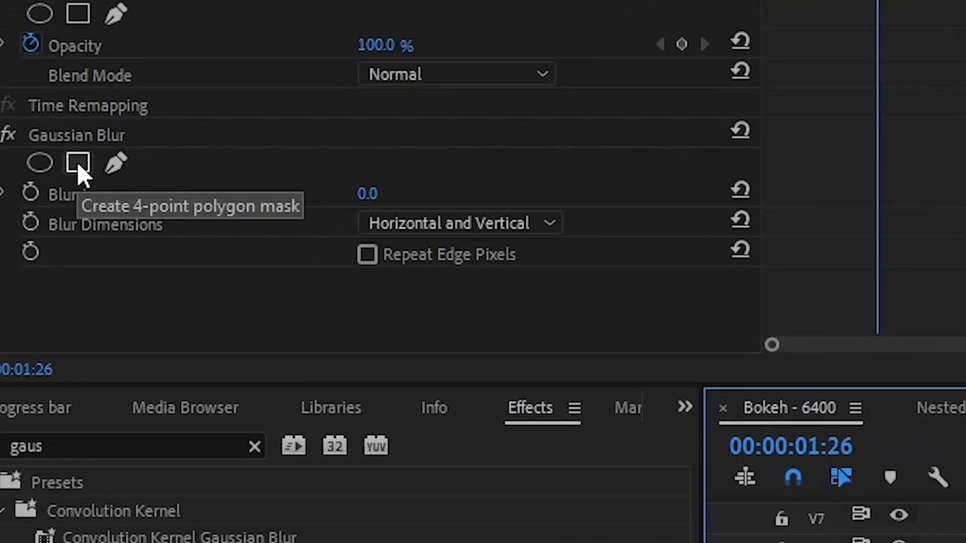
click(79, 163)
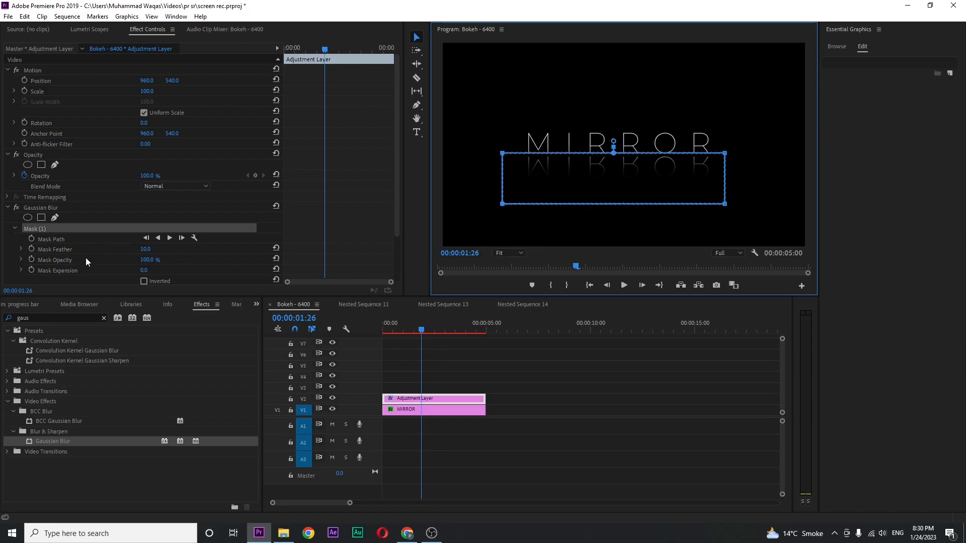
scroll(down, 3)
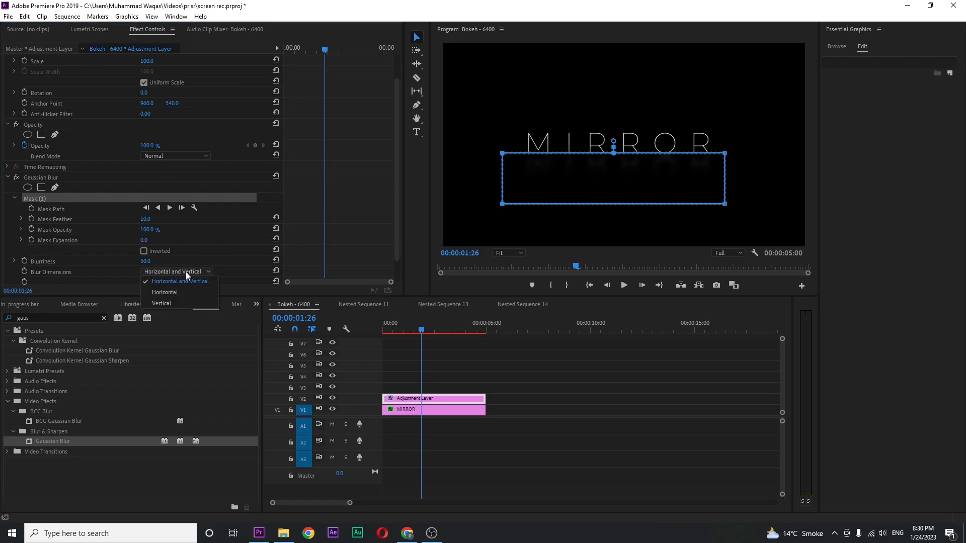
click(161, 303)
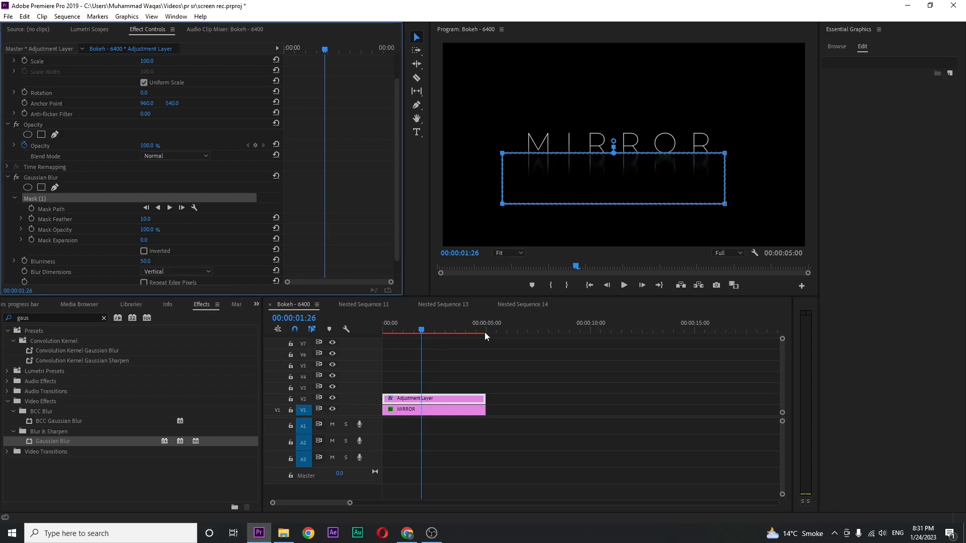
click(383, 323)
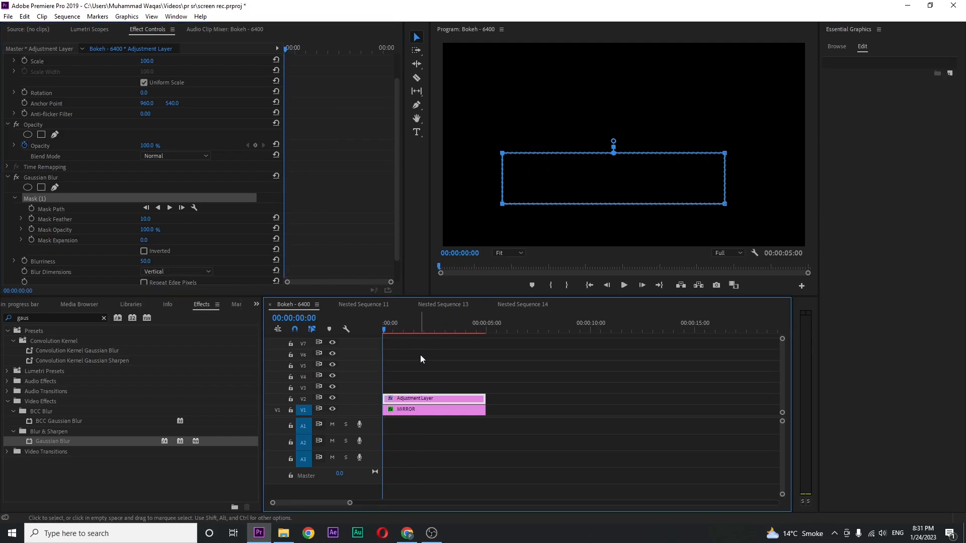
click(623, 284)
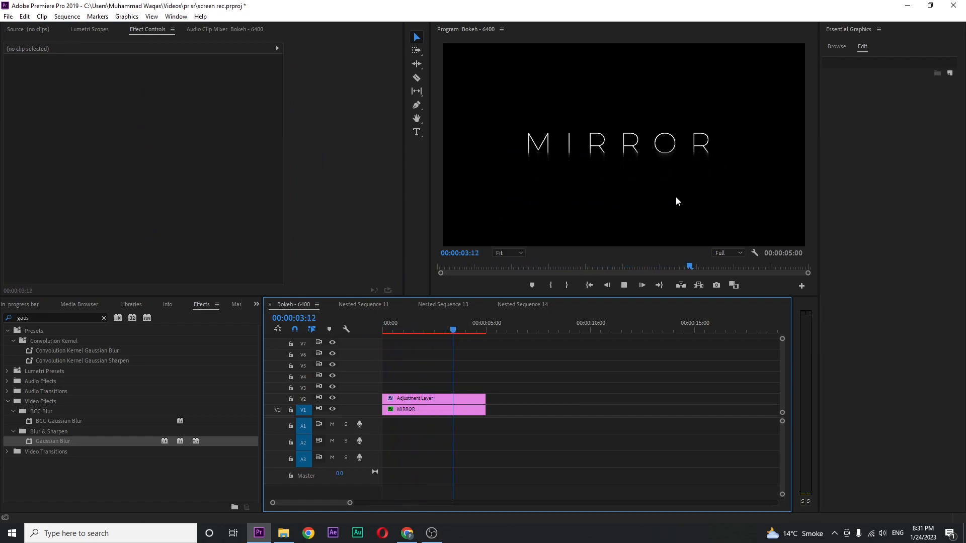
click(466, 331)
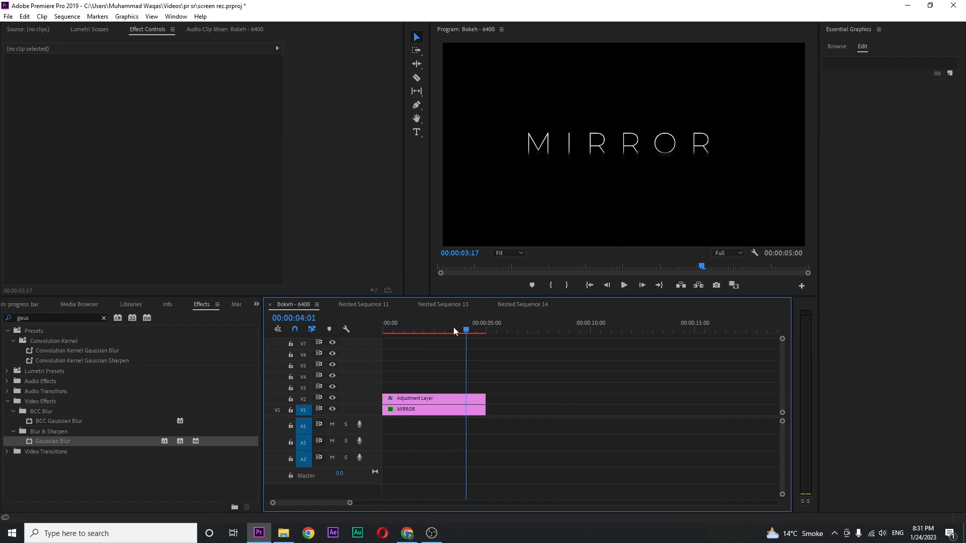
click(622, 285)
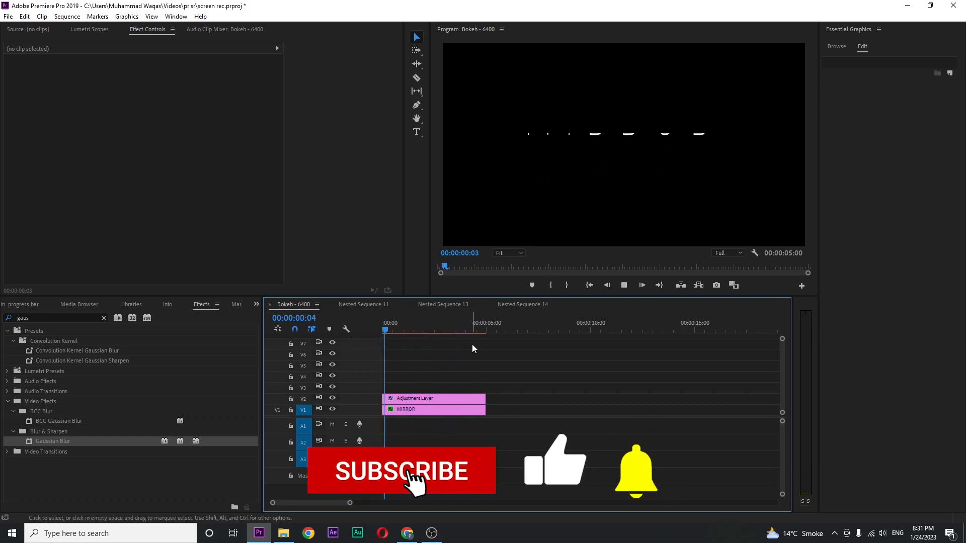